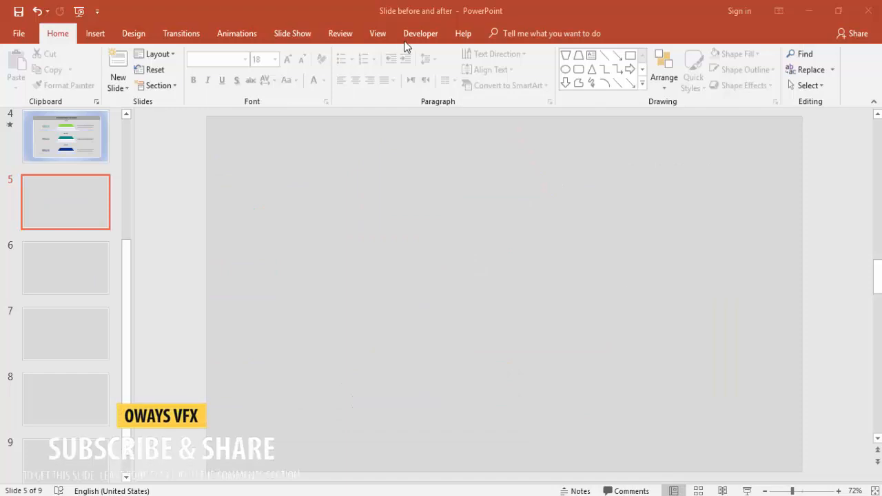
Turn on the View guides so slide 5 is divided into quadrants.
left_click(377, 33)
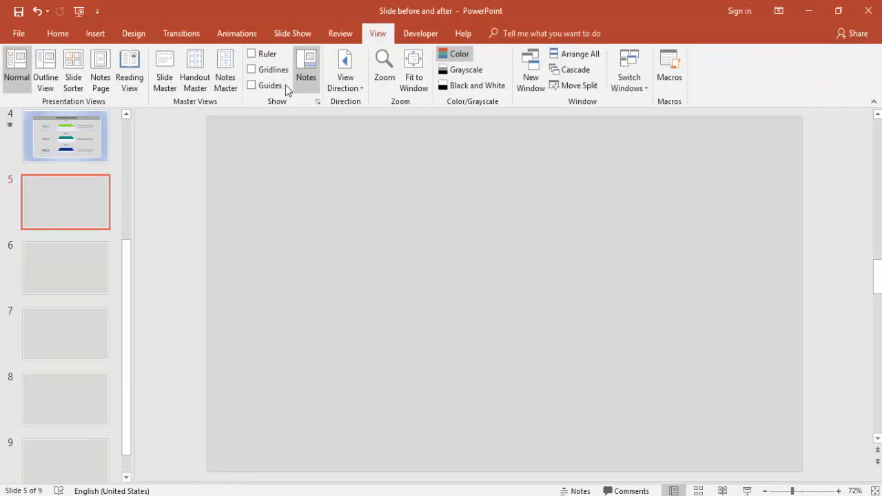
left_click(251, 85)
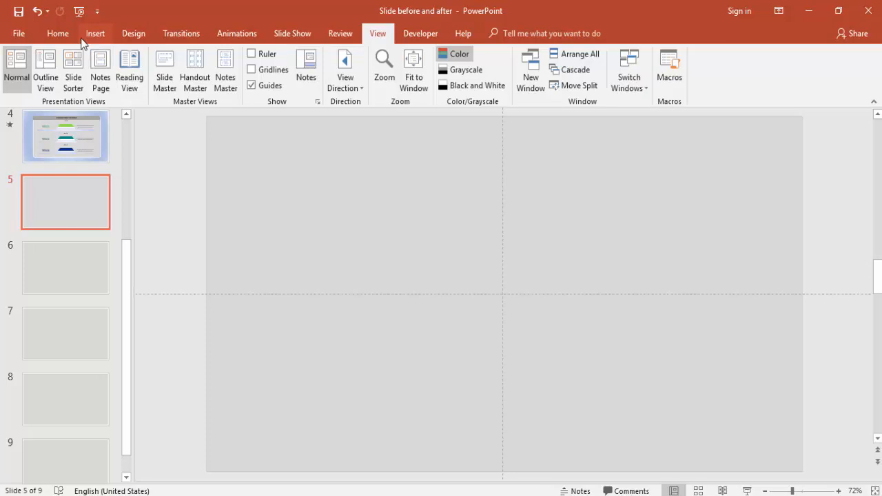
left_click(95, 33)
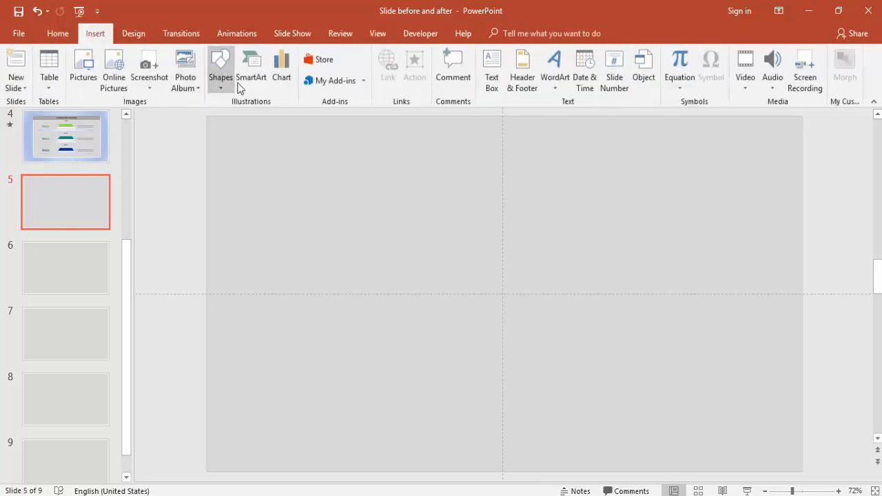
Draw a wide blue rectangle, set its height to 1.6 inches, and Align Middle.
left_click(221, 66)
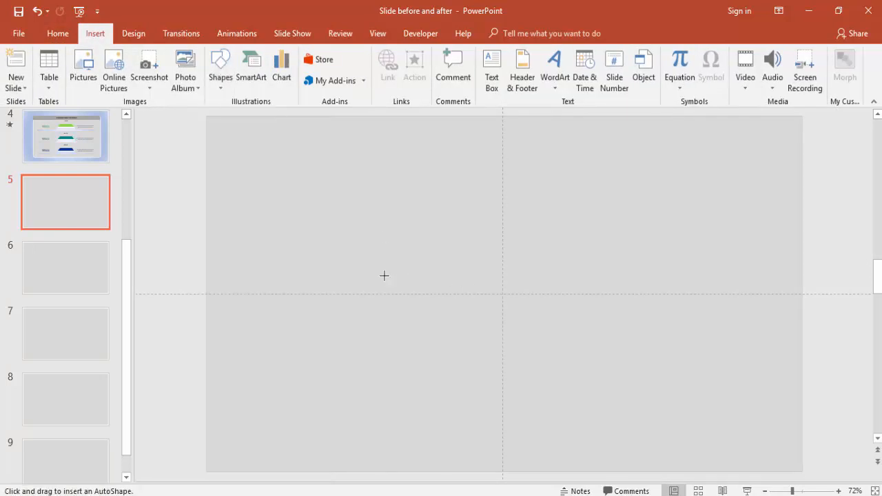
left_click_drag(351, 255, 665, 328)
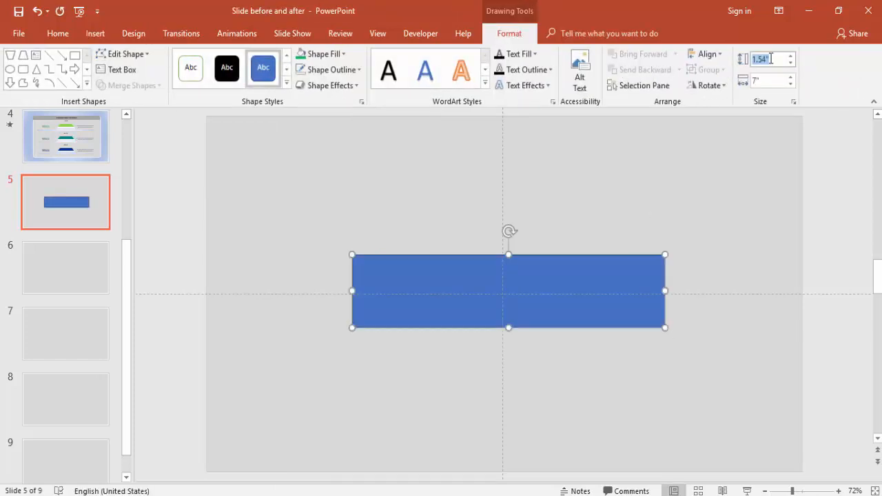
type("1.6")
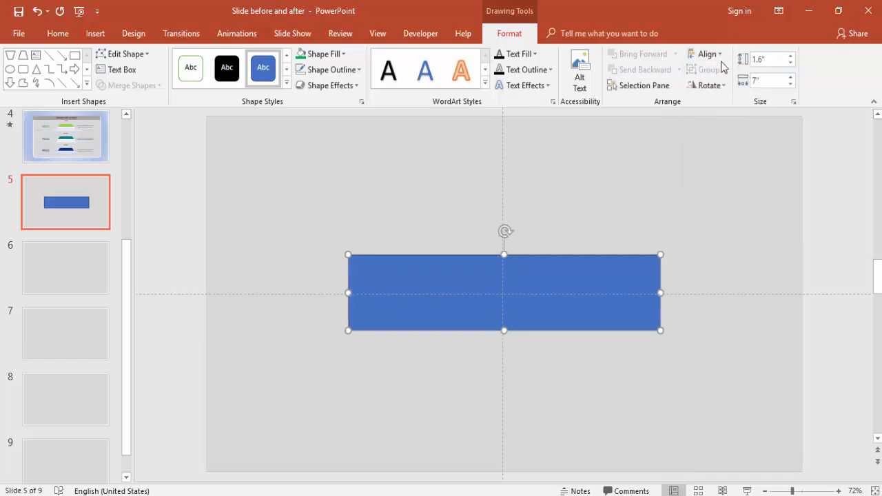
left_click(707, 54)
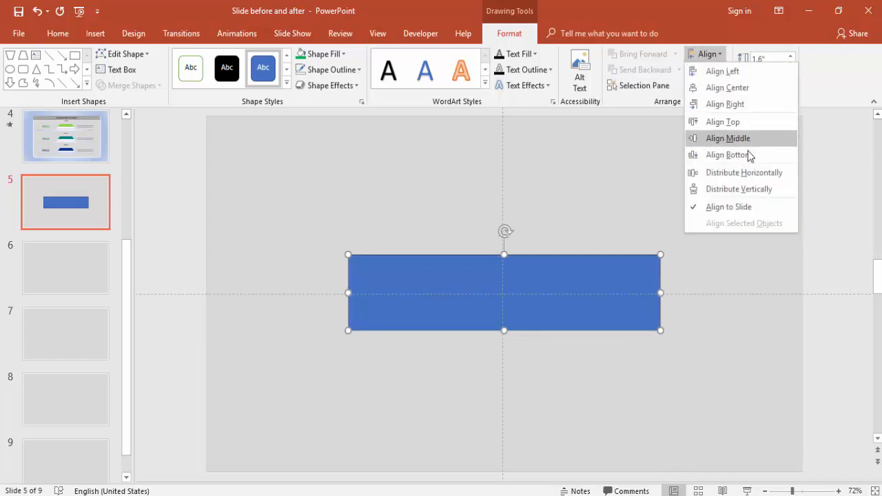
left_click(728, 138)
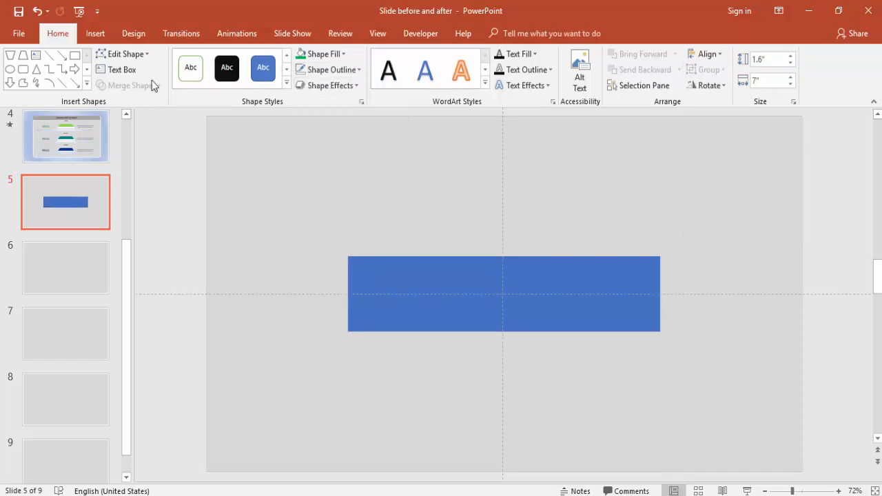
Draw a Flowchart: Manual Operation trapezoid just above the blue rectangle.
left_click(95, 33)
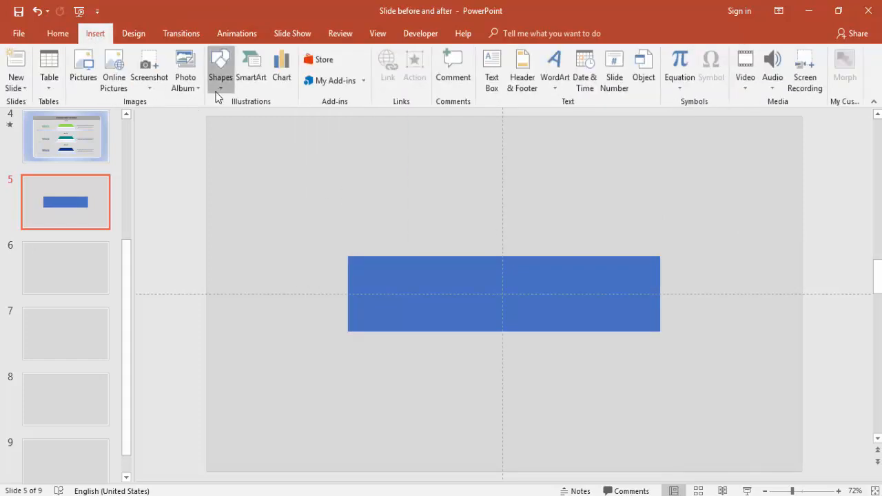
left_click(221, 69)
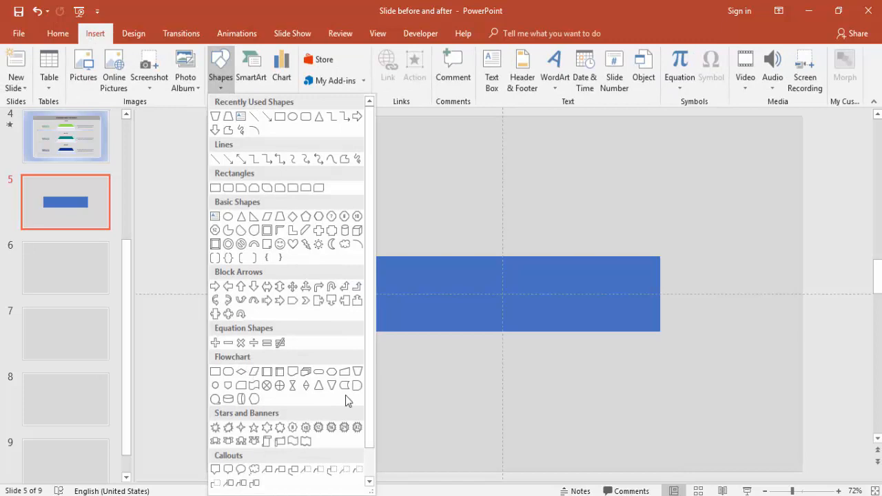
mouse_move(357, 371)
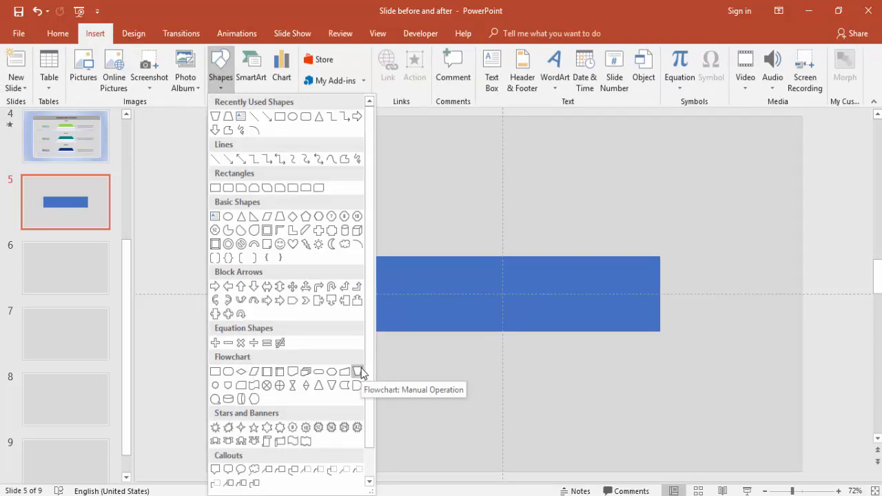
left_click(357, 371)
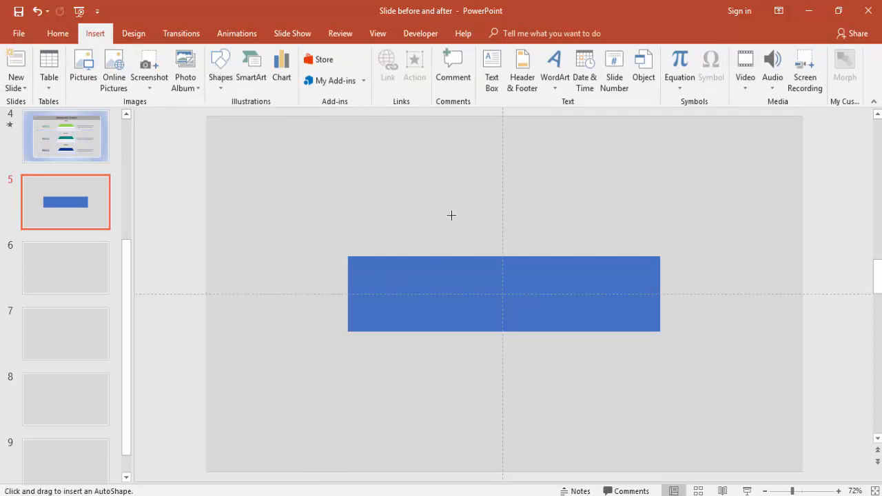
left_click_drag(451, 216, 586, 250)
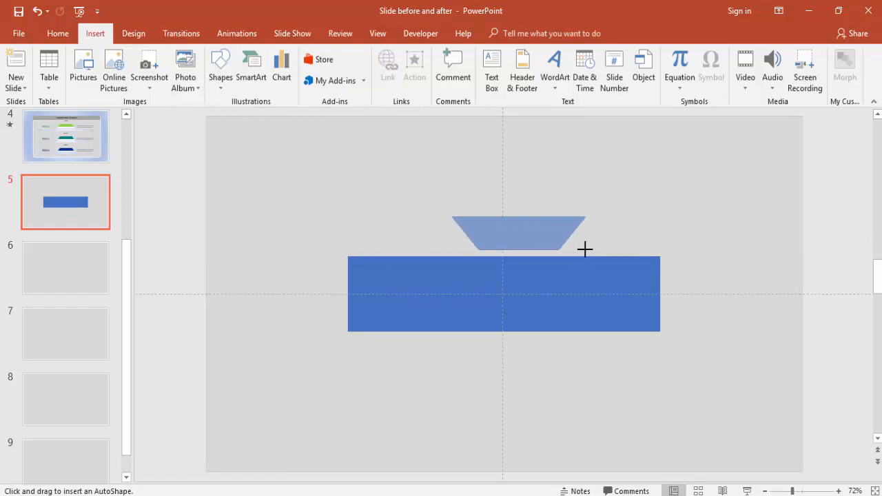
Fill the trapezoid green, flip it vertically, and align it to the rectangle's bottom.
left_click(518, 231)
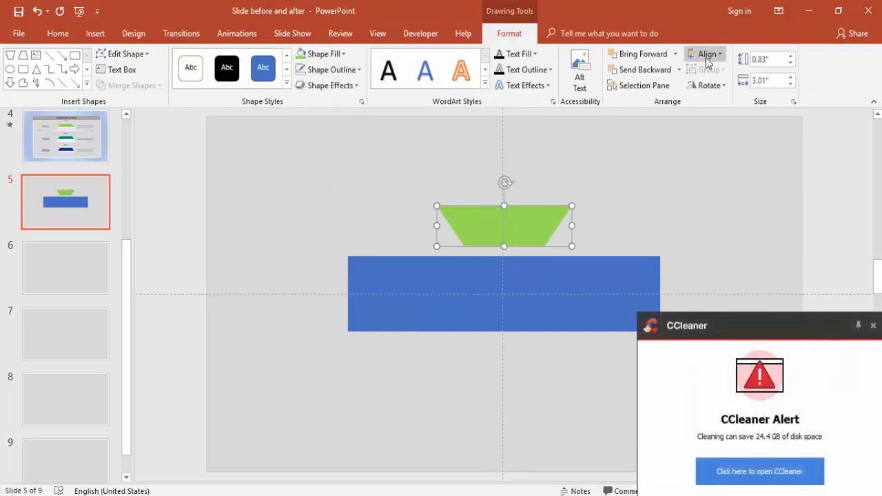
left_click(706, 85)
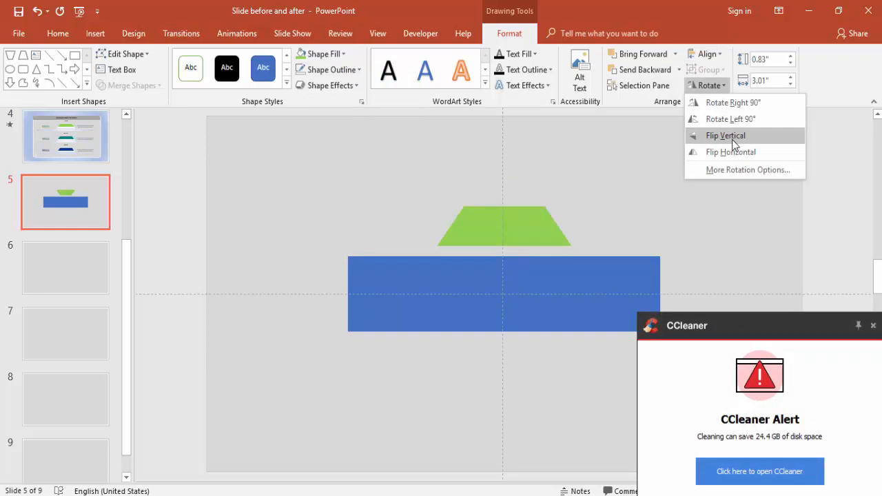
left_click(725, 135)
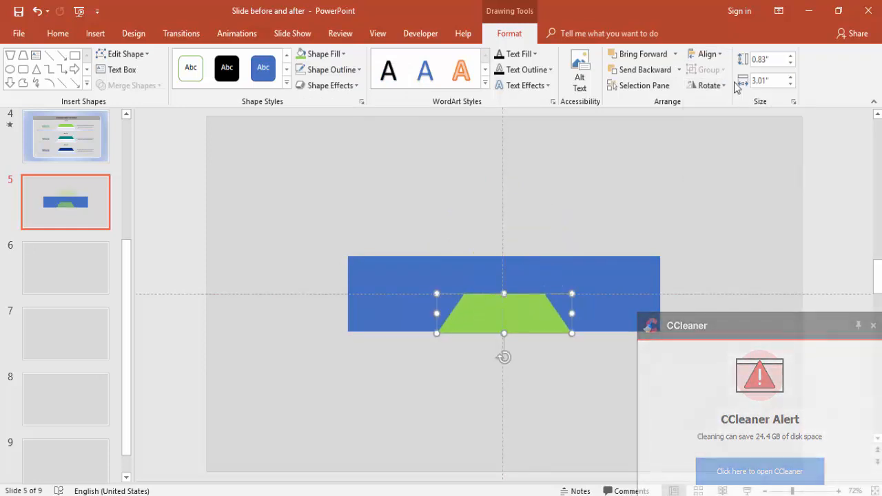
left_click(705, 54)
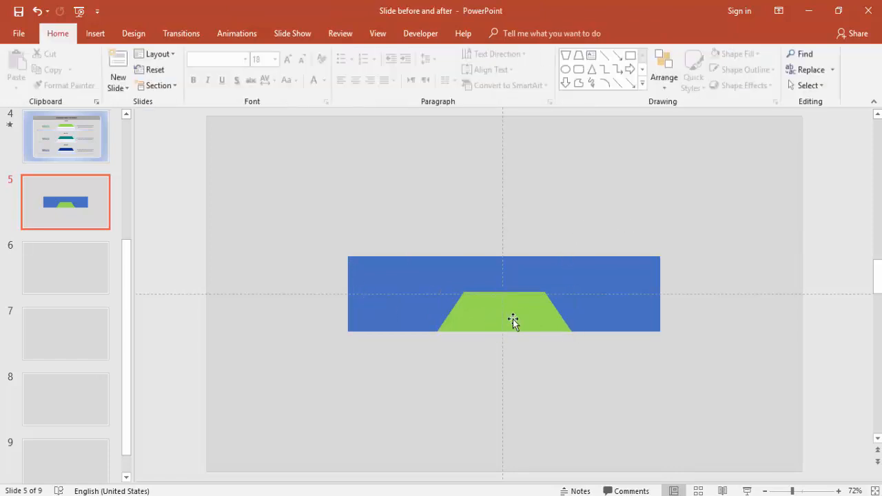
Subtract the trapezoid from the rectangle to notch the bar, then open Format Shape.
left_click(513, 319)
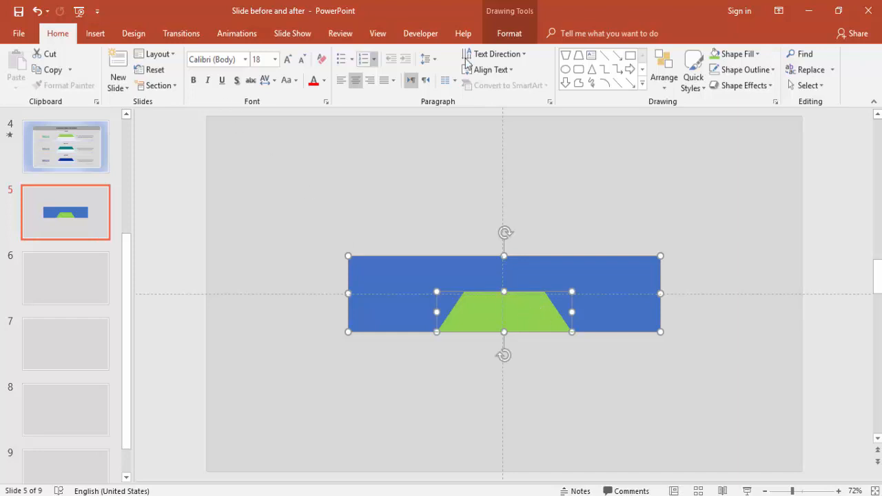
left_click(130, 85)
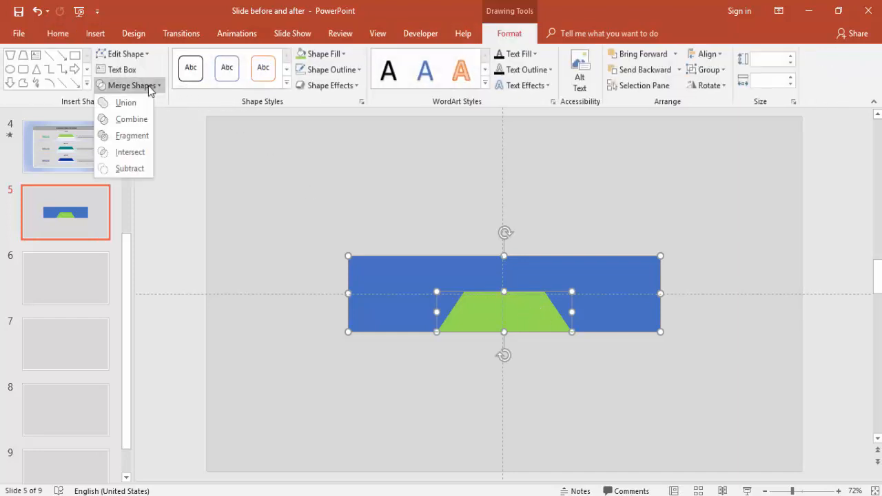
left_click(129, 168)
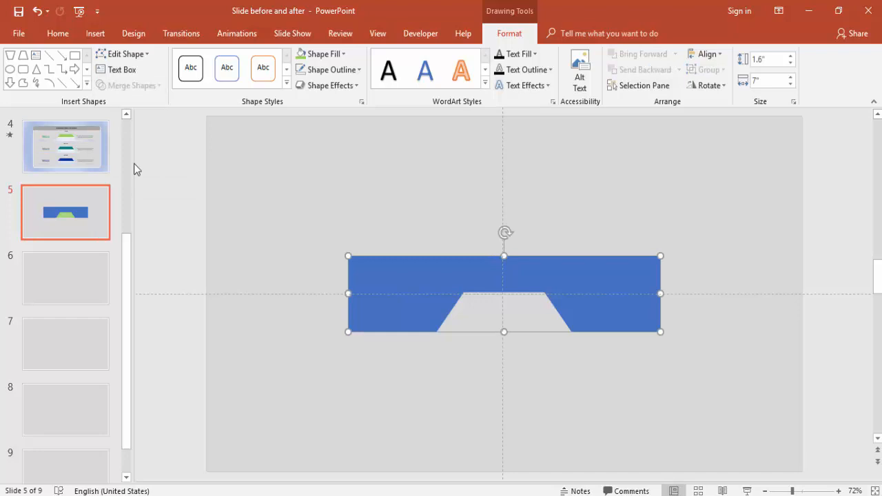
right_click(503, 292)
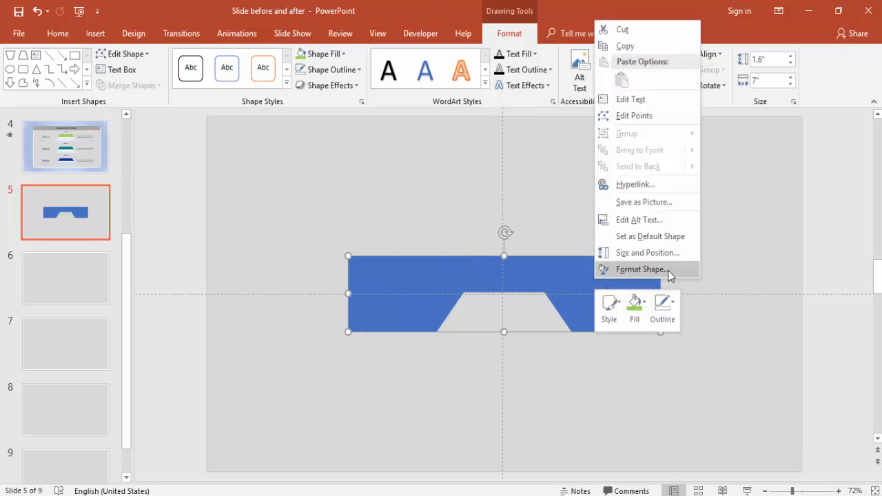
left_click(640, 269)
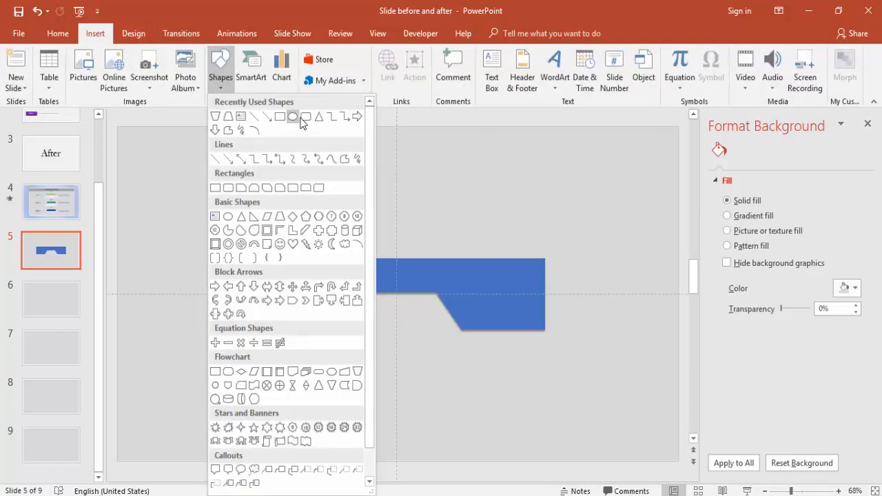
mouse_move(306, 116)
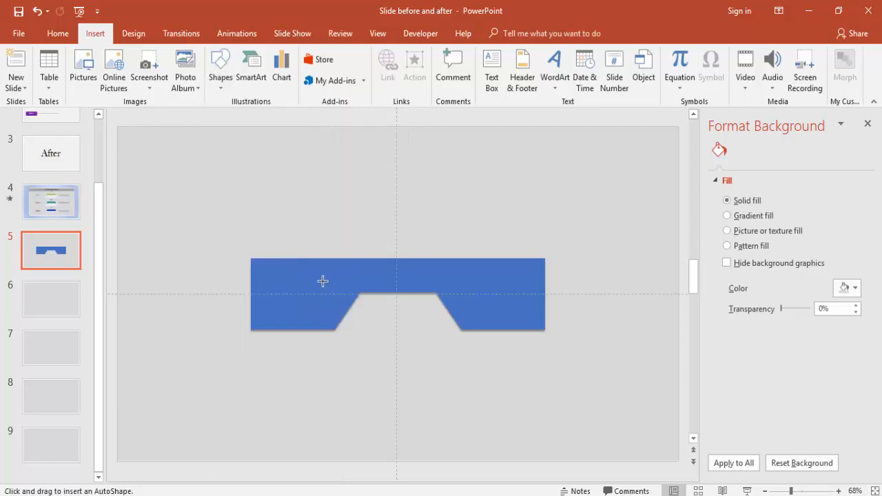
Draw a rounded rectangle over the bar's notch and fill it purple via More Fill Colors.
left_click_drag(322, 282, 461, 343)
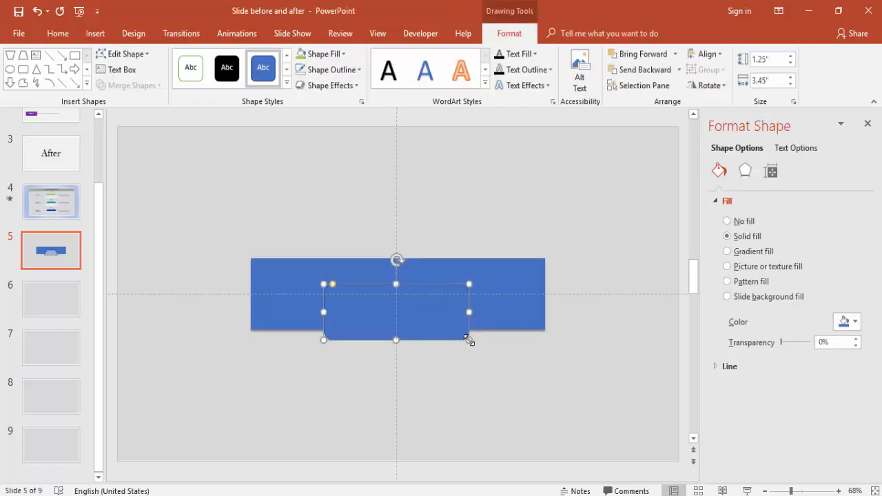
left_click(325, 69)
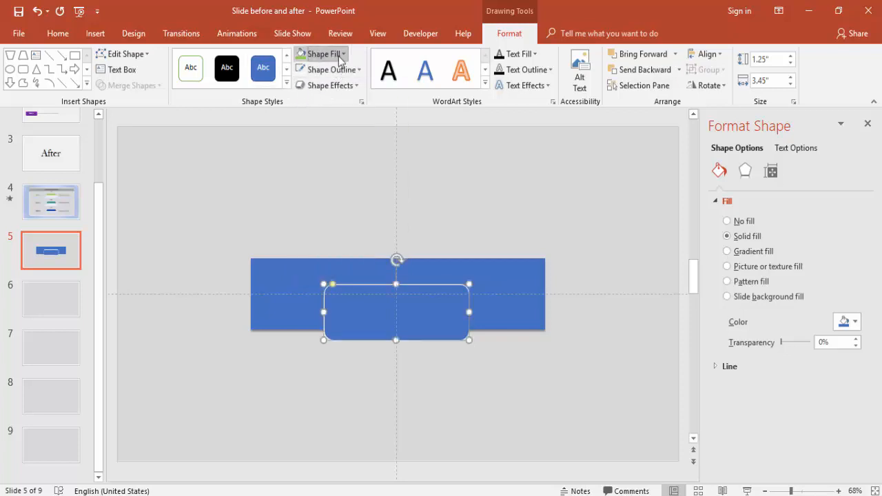
left_click(322, 54)
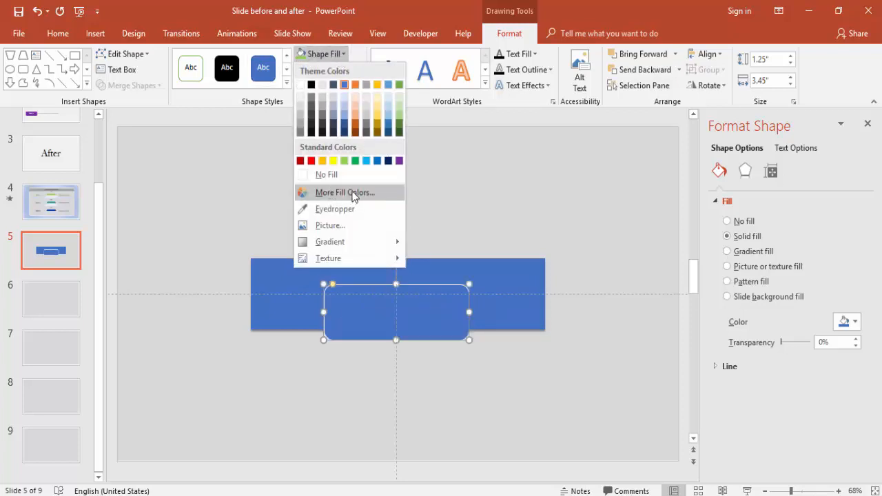
left_click(345, 192)
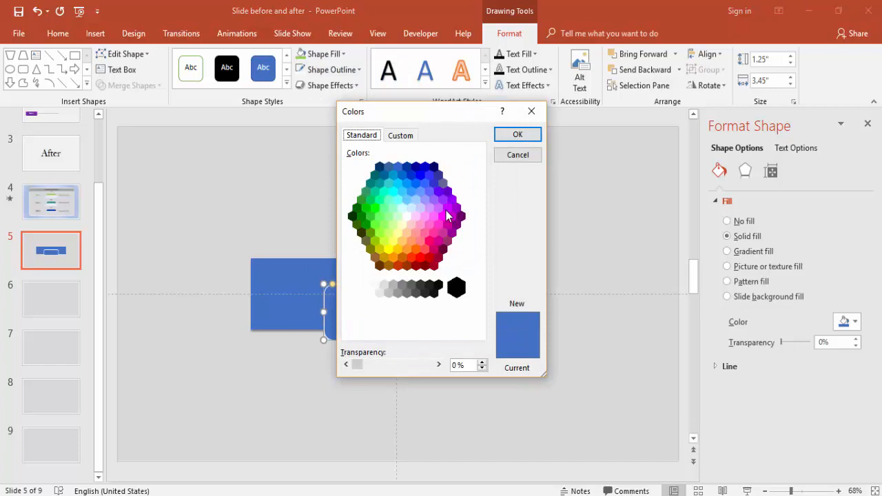
left_click(457, 207)
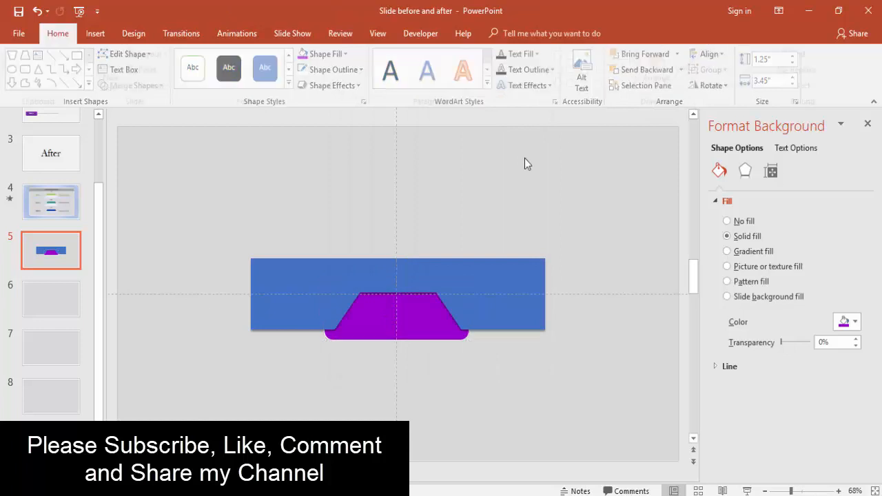
left_click(397, 317)
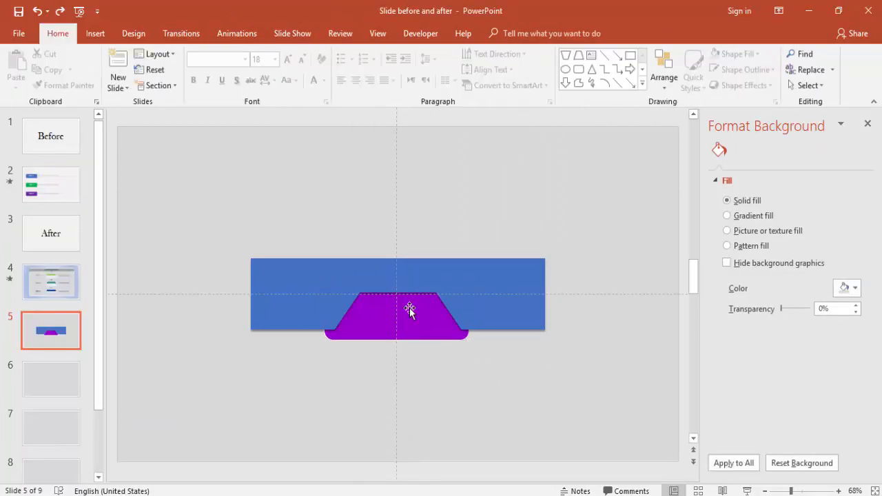
Select the purple tab, type '1' into it, and select that text.
left_click(410, 317)
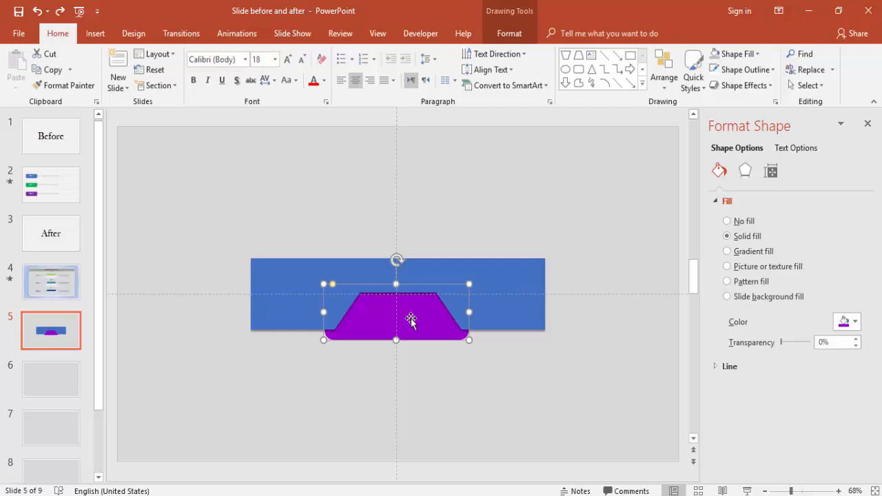
type("1")
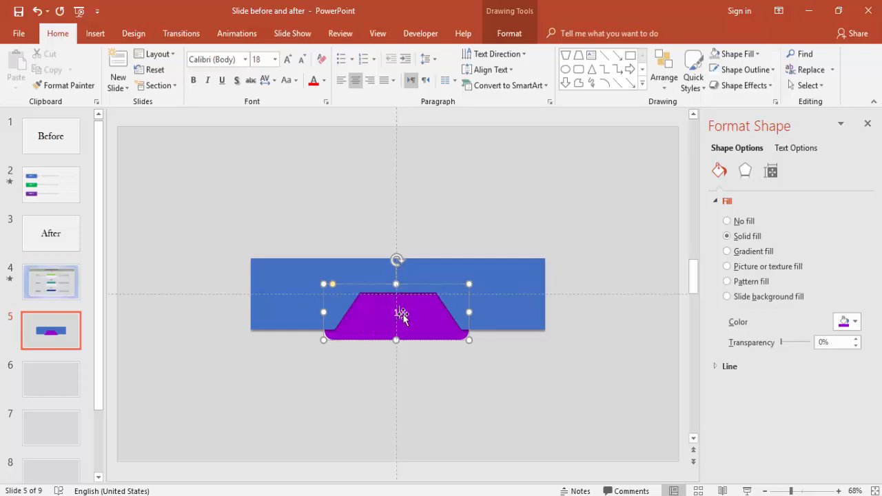
double_click(397, 312)
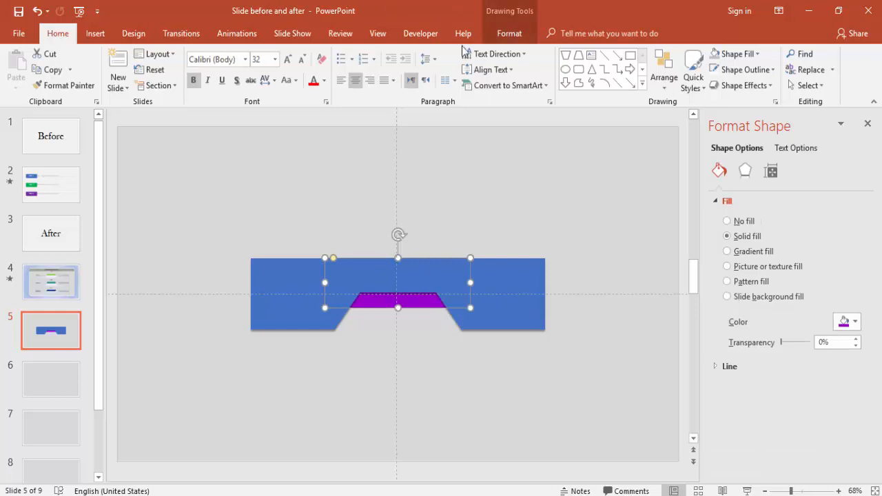
Start adding a Lines (Down) motion path to the purple tab from Add Animation.
left_click(236, 33)
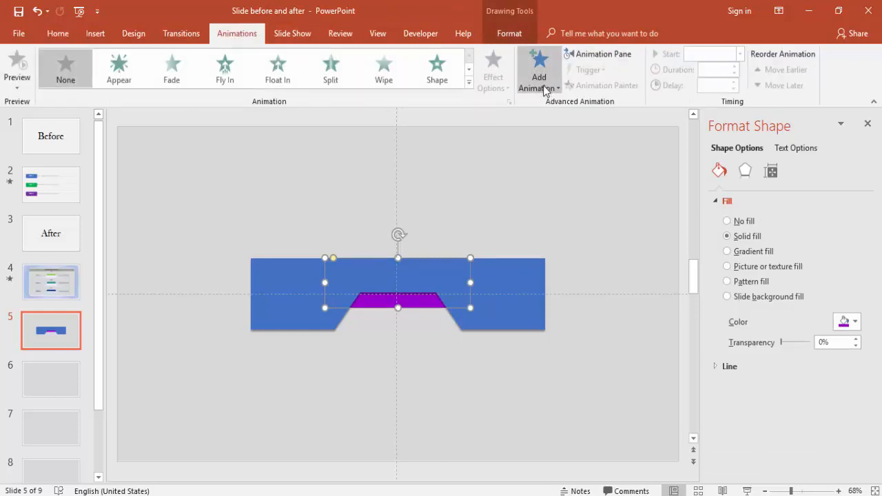
left_click(539, 69)
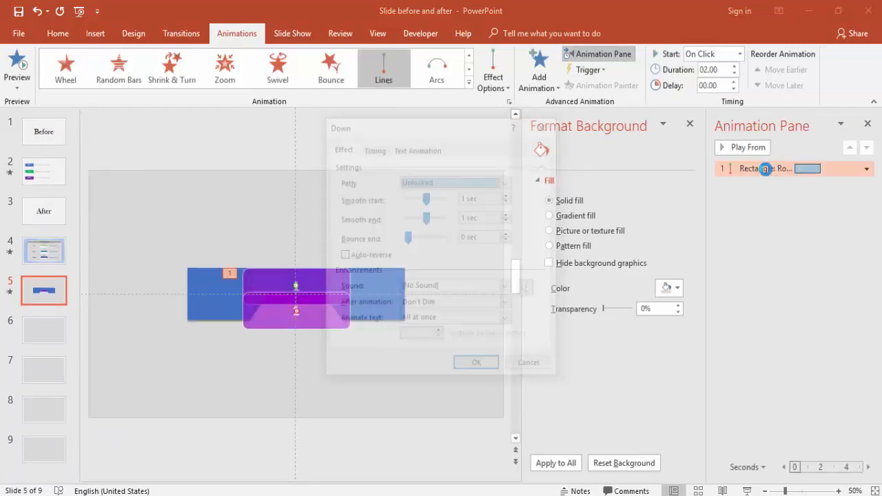
Give the Down motion a 0.5 s smooth start and 0.69 s bounce end.
left_click(373, 147)
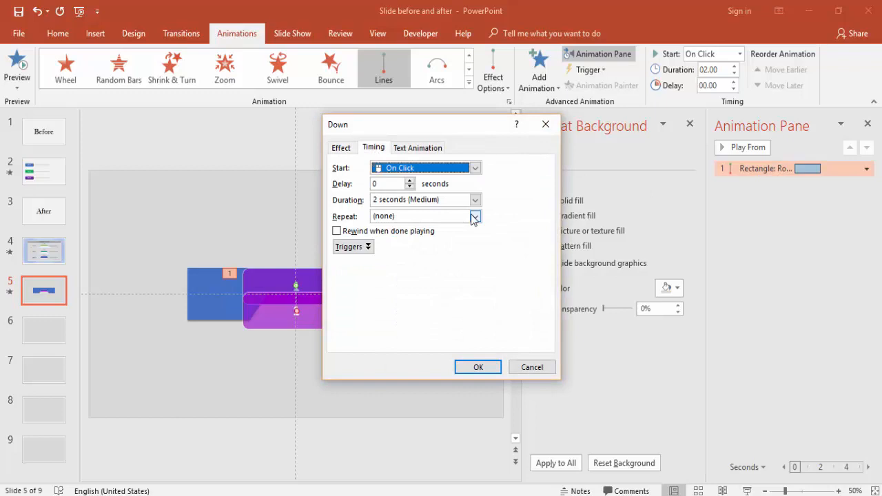
left_click(341, 148)
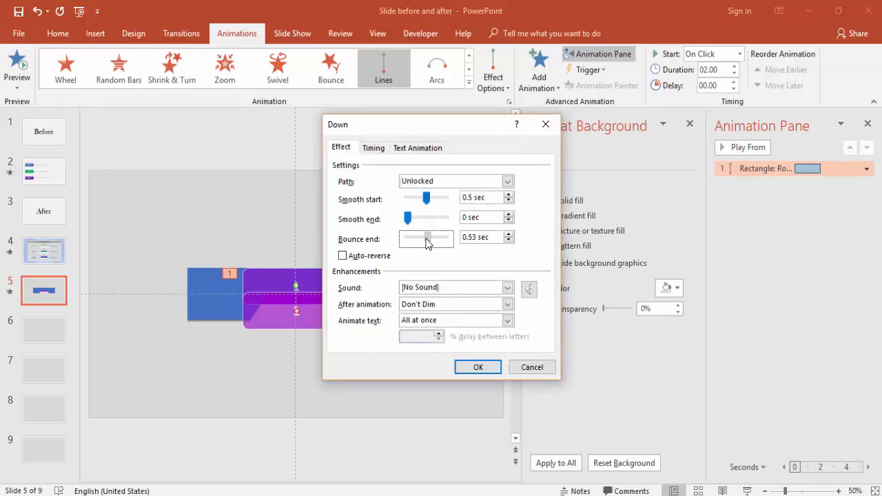
left_click_drag(425, 237, 436, 237)
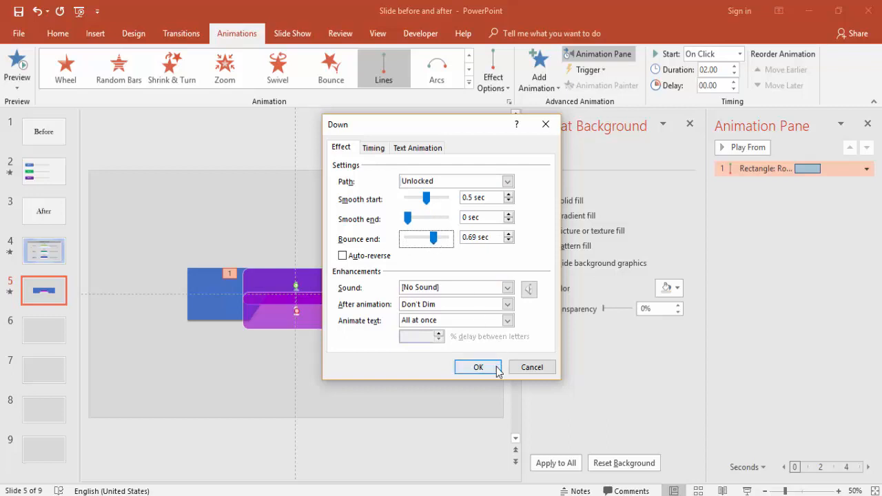
left_click(479, 366)
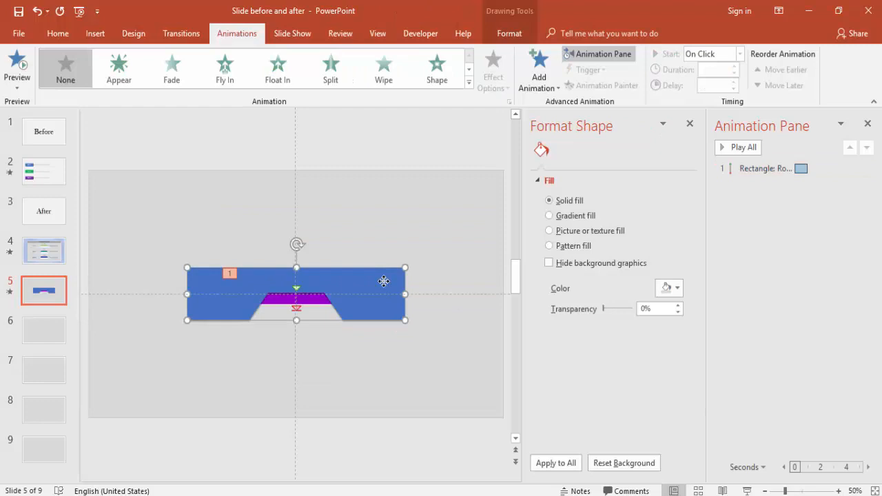
left_click(509, 34)
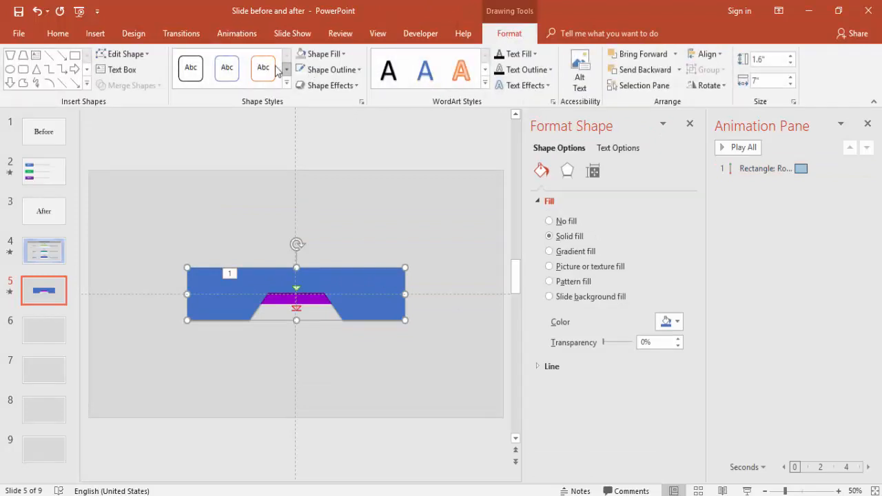
Apply a plain white shape style to the notched bar.
left_click(324, 53)
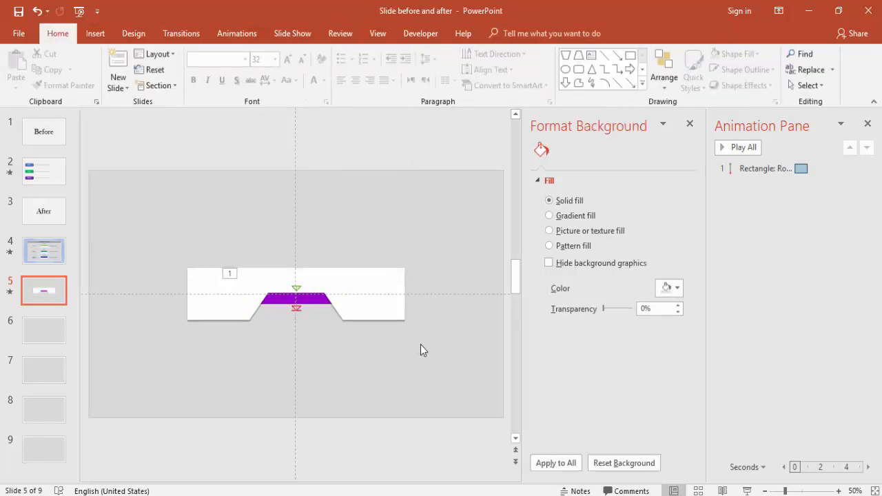
mouse_move(312, 358)
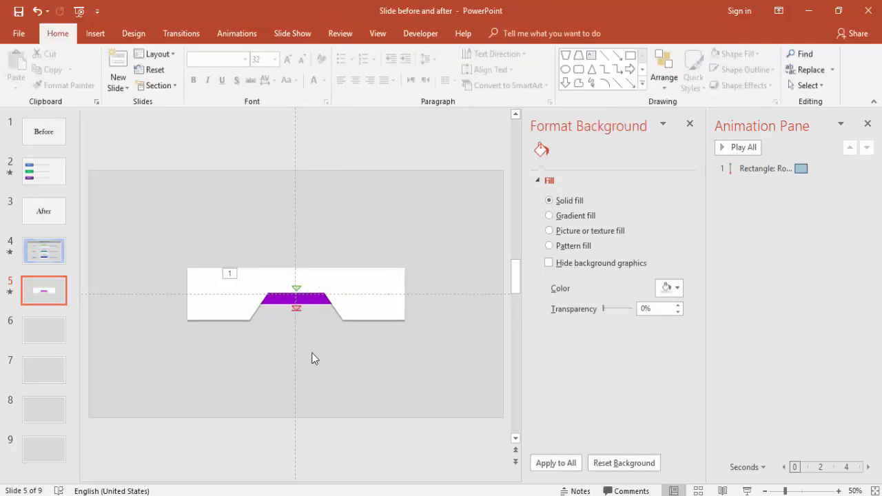
mouse_move(222, 305)
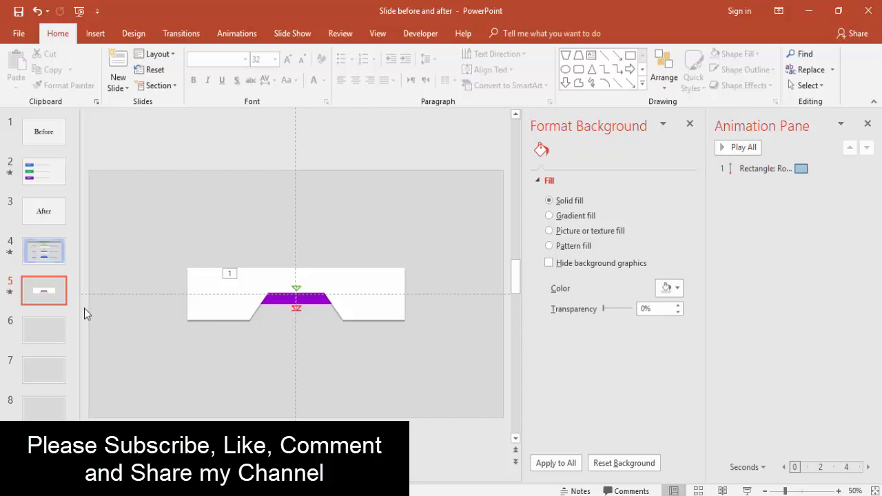
left_click(94, 33)
type("Option 1")
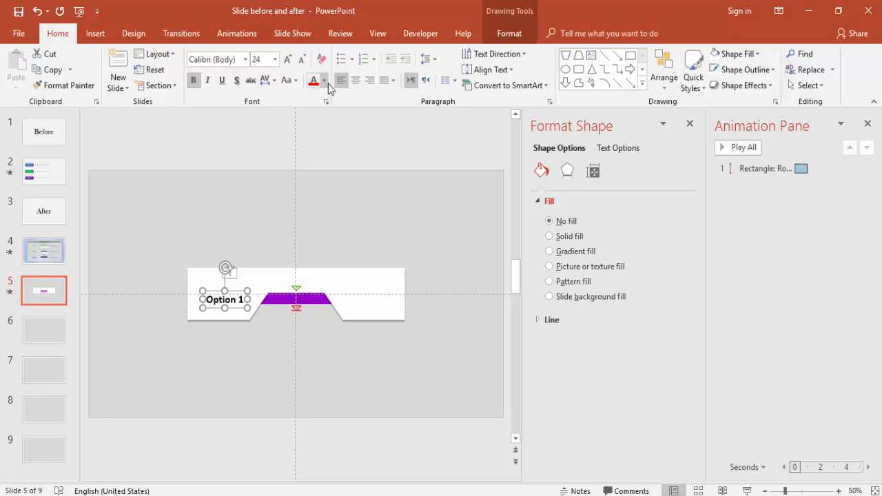
Make the Option 1 label purple and select it for its Appear animation.
left_click(324, 80)
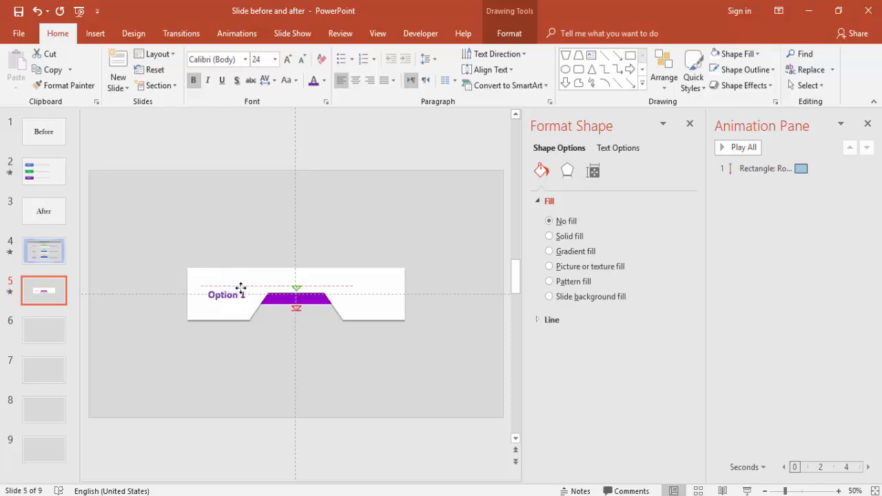
left_click(227, 295)
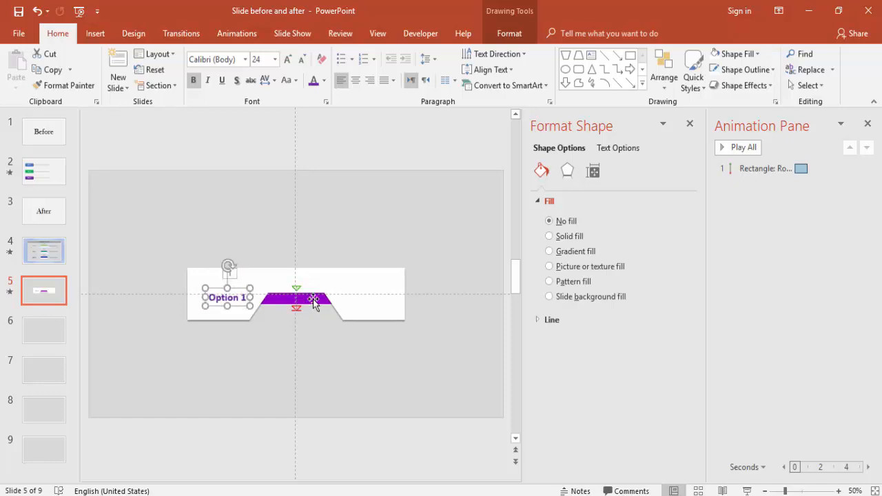
mouse_move(638, 274)
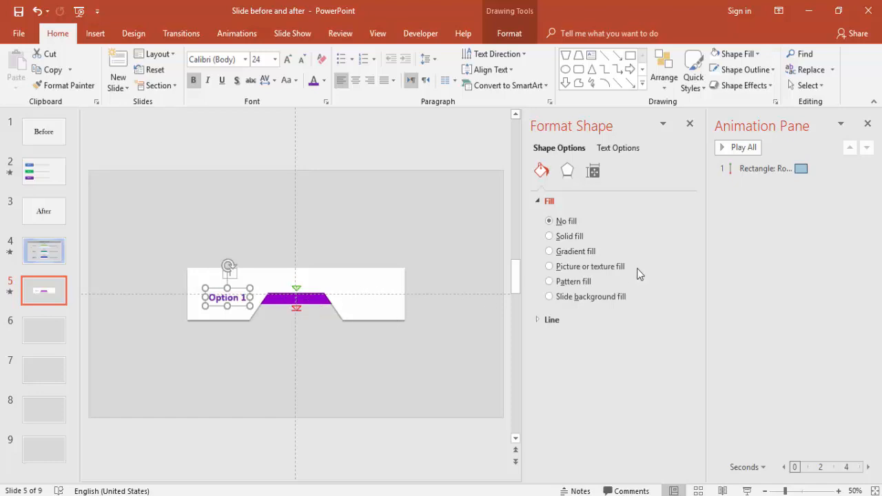
mouse_move(251, 39)
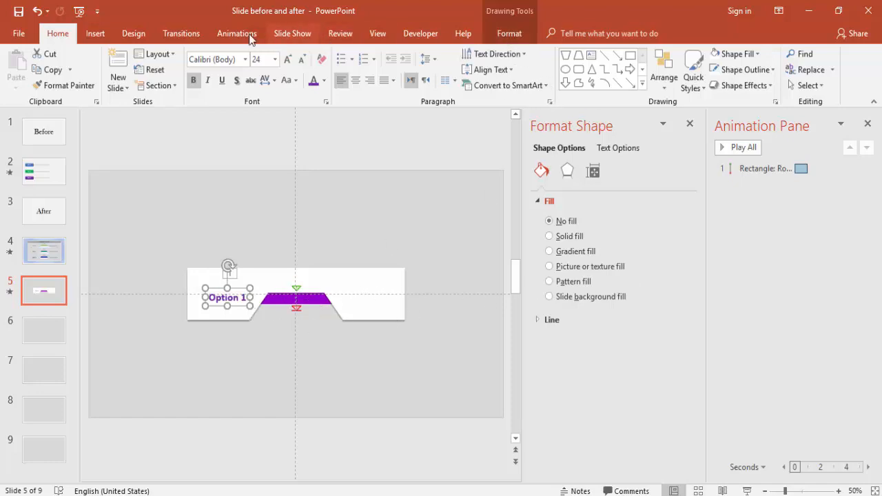
left_click(236, 33)
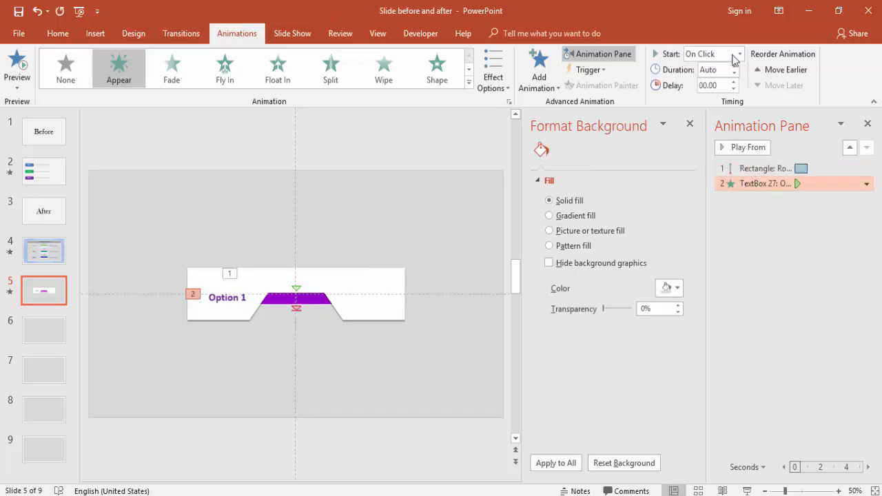
Start the Option 1 label's animation With Previous and review its timing options.
left_click(738, 54)
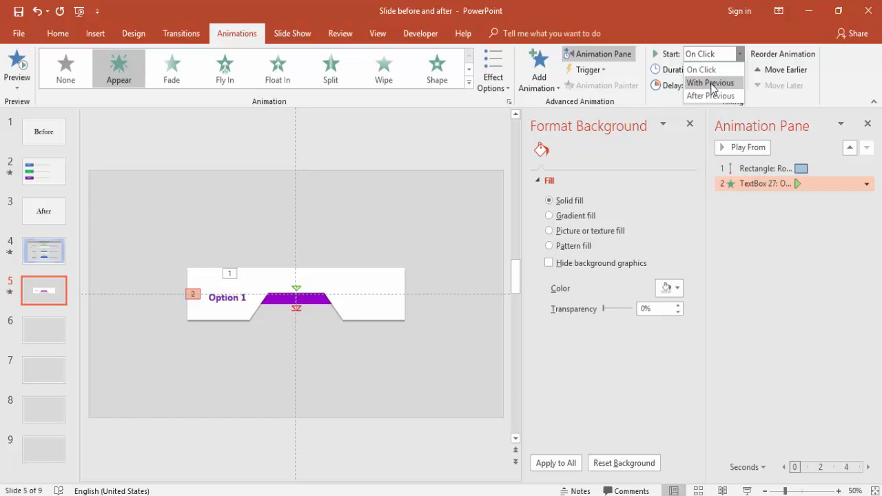
left_click(710, 83)
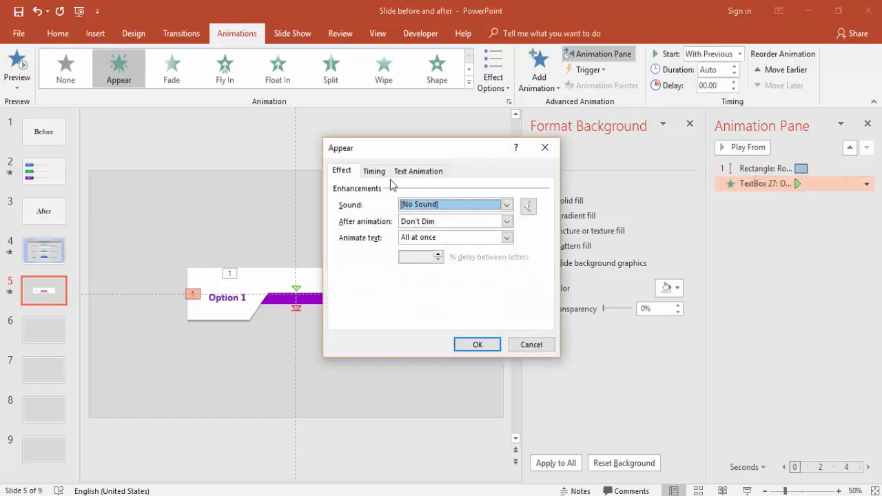
left_click(375, 171)
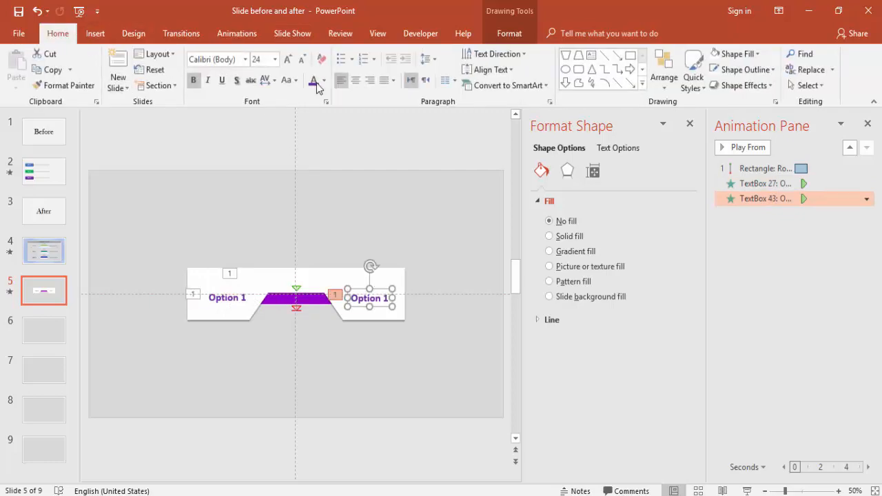
Resize the right label's font and change its text to 'Type your details here'.
left_click(323, 80)
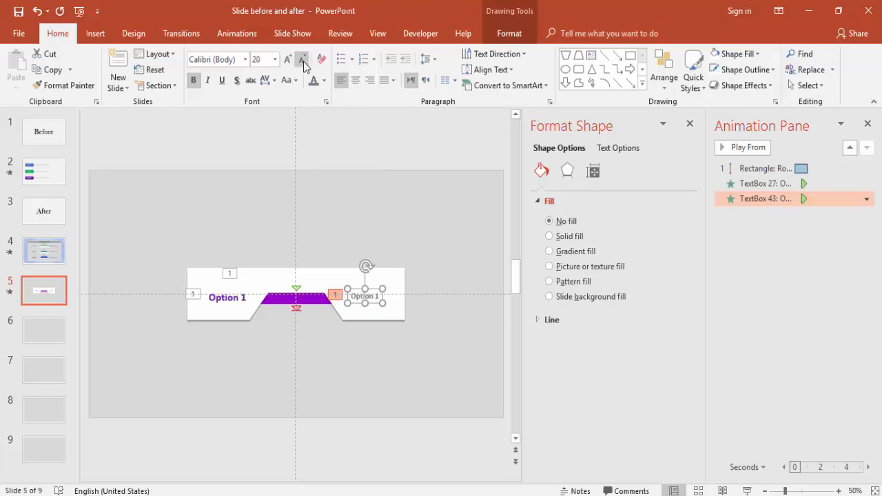
left_click(302, 59)
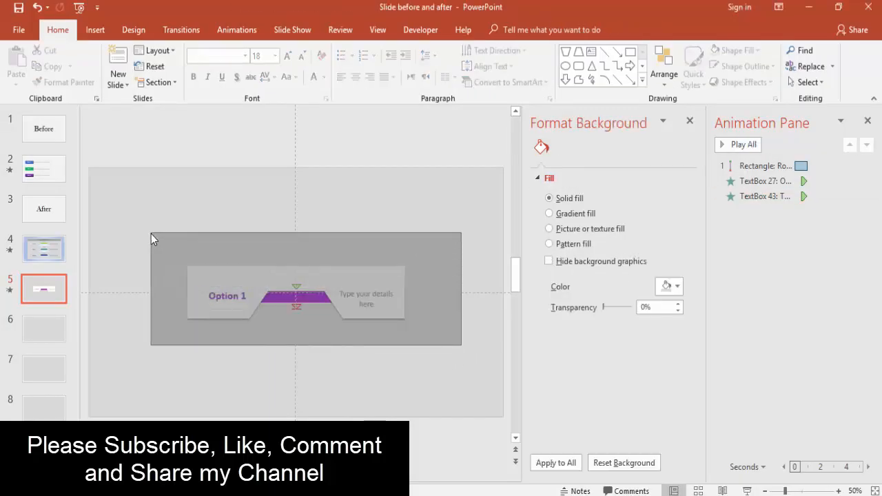
left_click(296, 293)
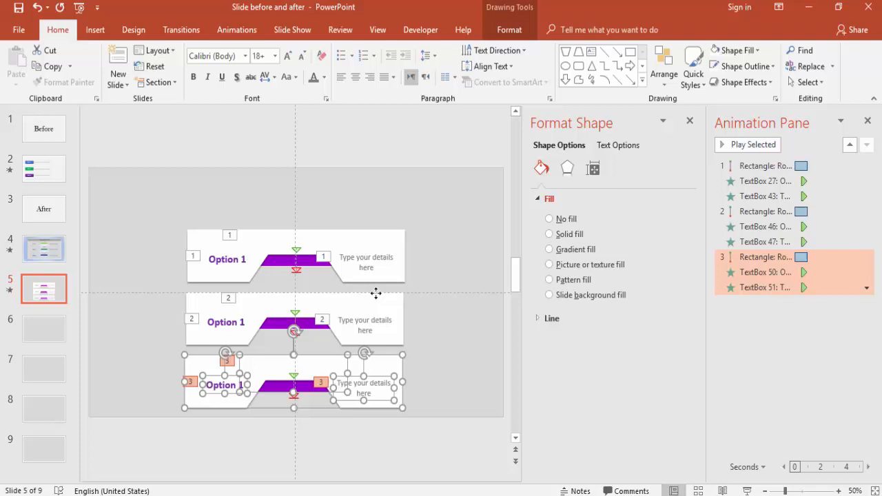
Arrange the three copies of the option row into an evenly spaced vertical column.
left_click(128, 229)
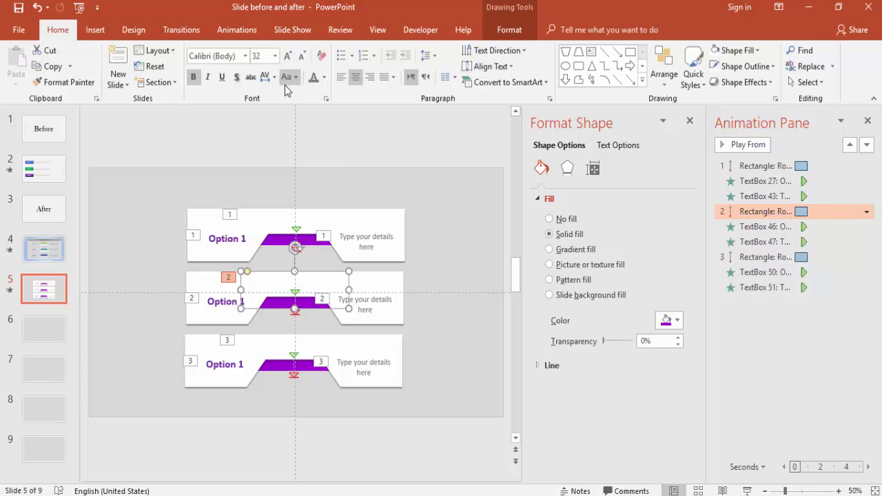
Fill the second row's sliding tab green and the third row's tab blue.
left_click(509, 30)
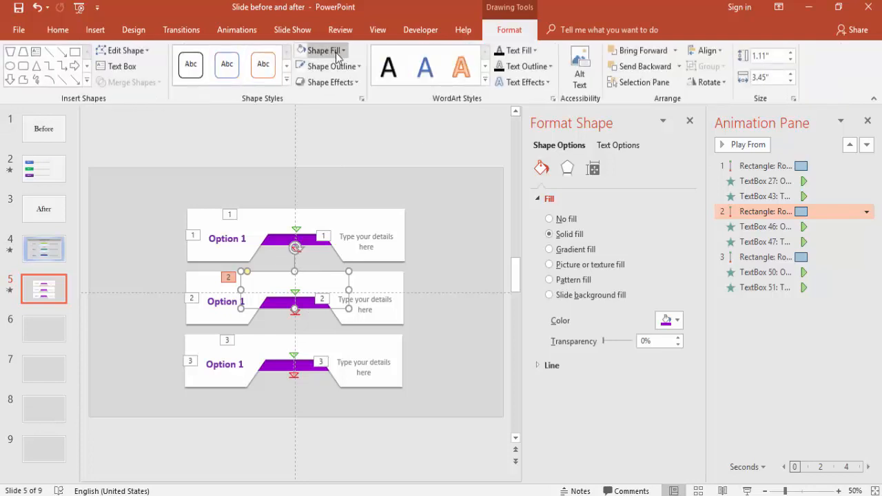
left_click(322, 49)
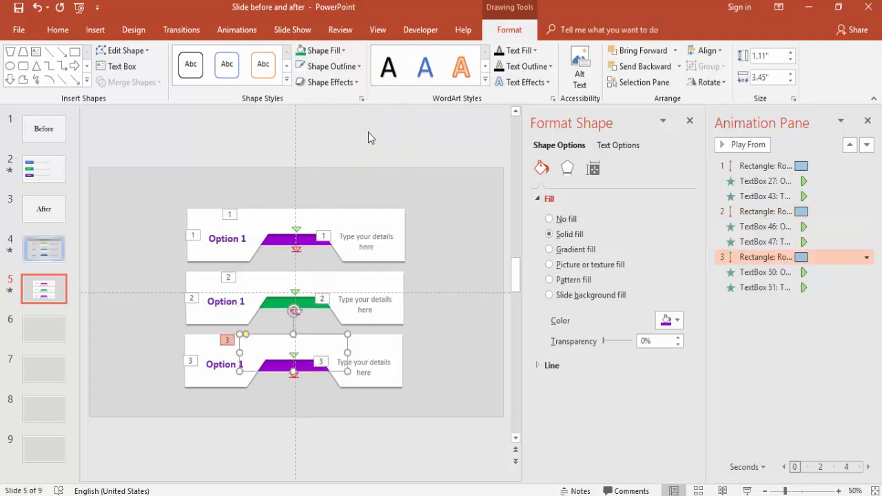
left_click(319, 49)
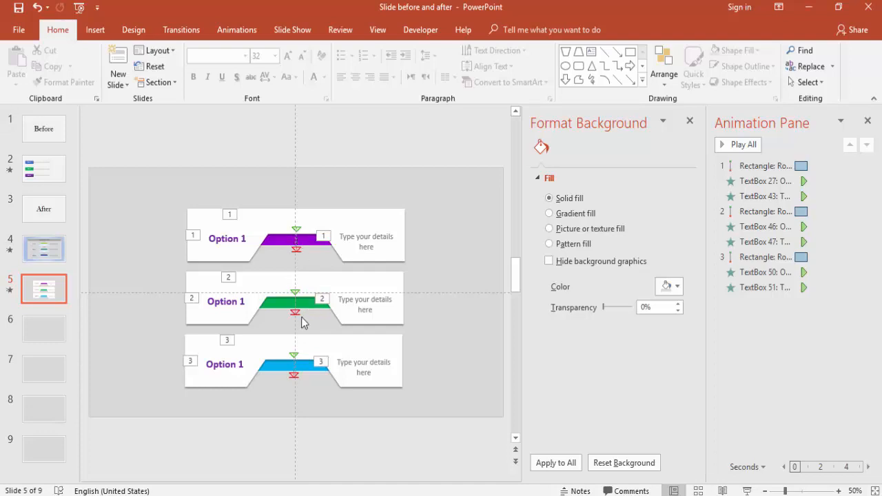
Select the second row's white panel and bring up the object selection options.
left_click(295, 296)
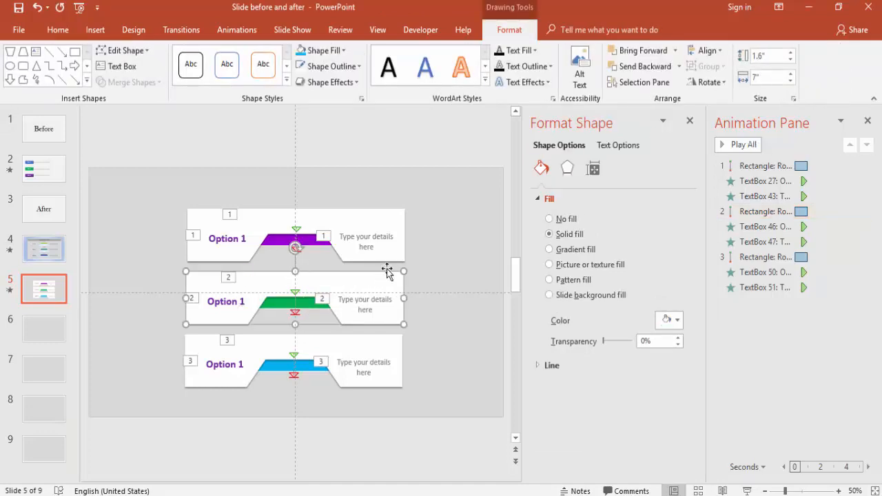
left_click(58, 30)
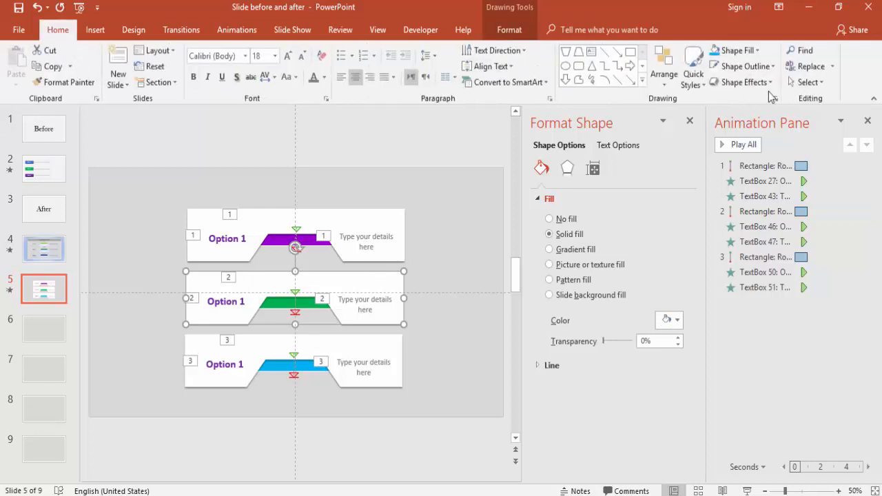
left_click(809, 82)
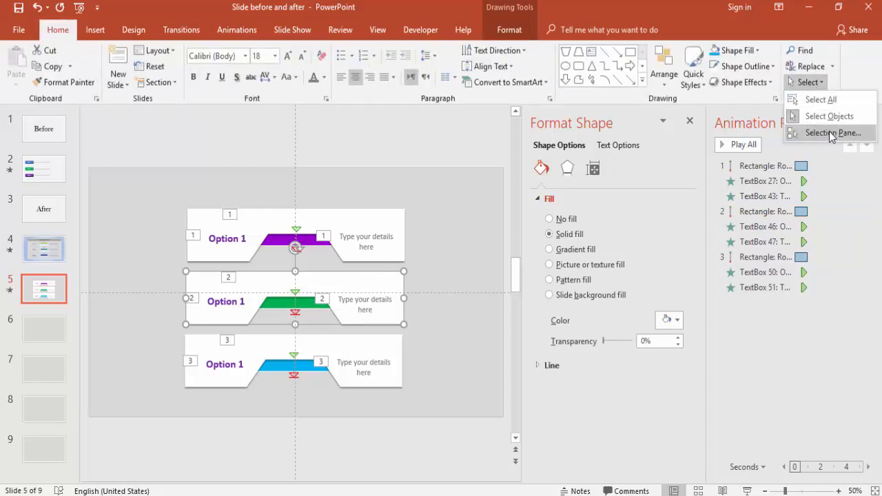
Relabel the lower rows 'Option 2' and 'Option 3' using the Selection Pane.
left_click(832, 132)
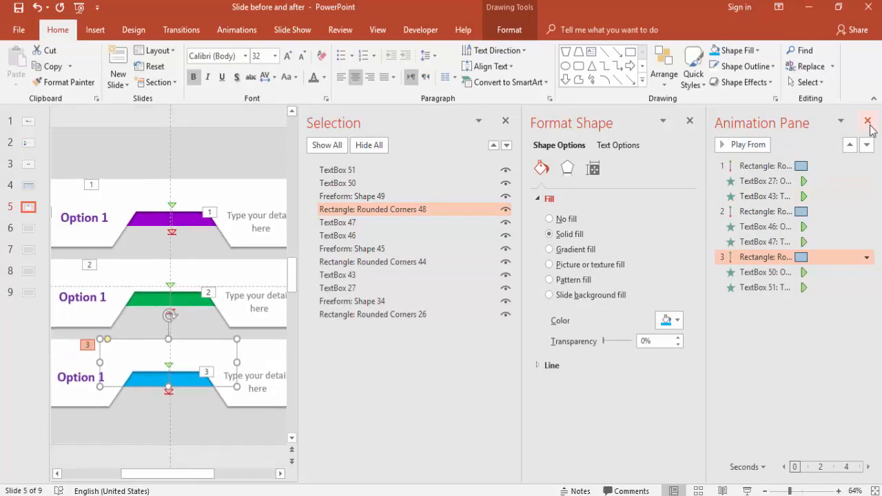
left_click(868, 122)
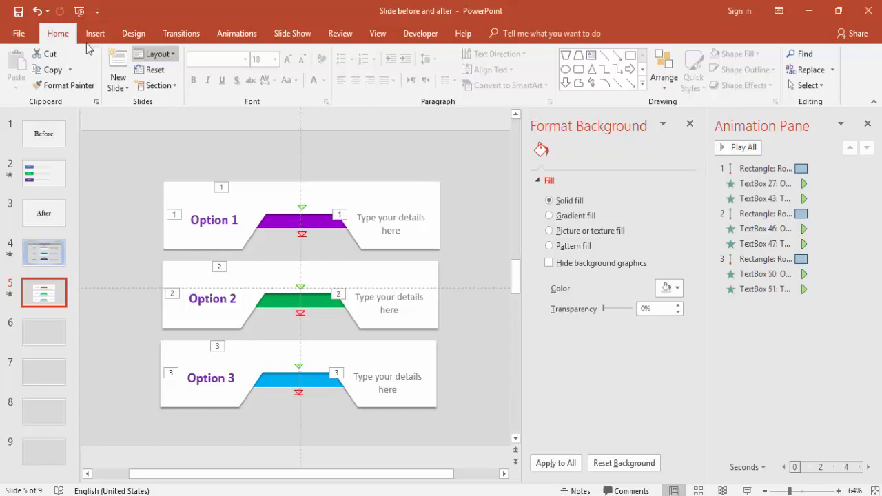
Draw a large rectangle around all three rows with a grey outline and no fill.
left_click(220, 69)
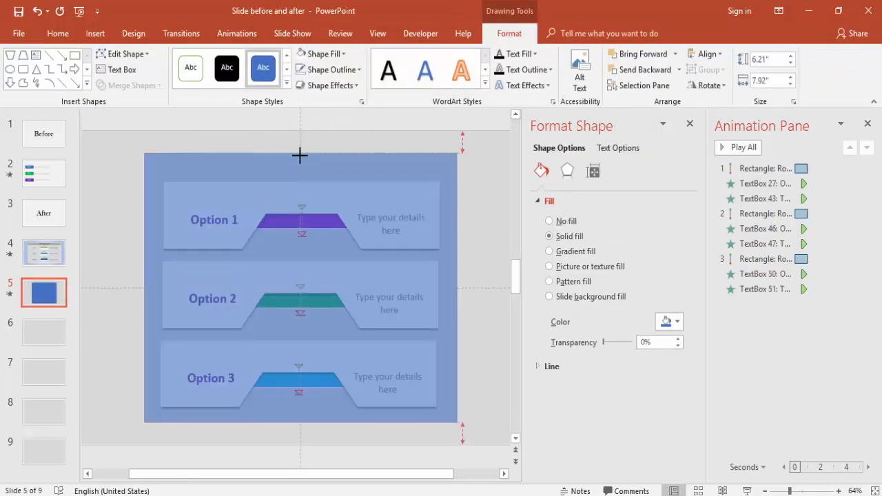
left_click(348, 68)
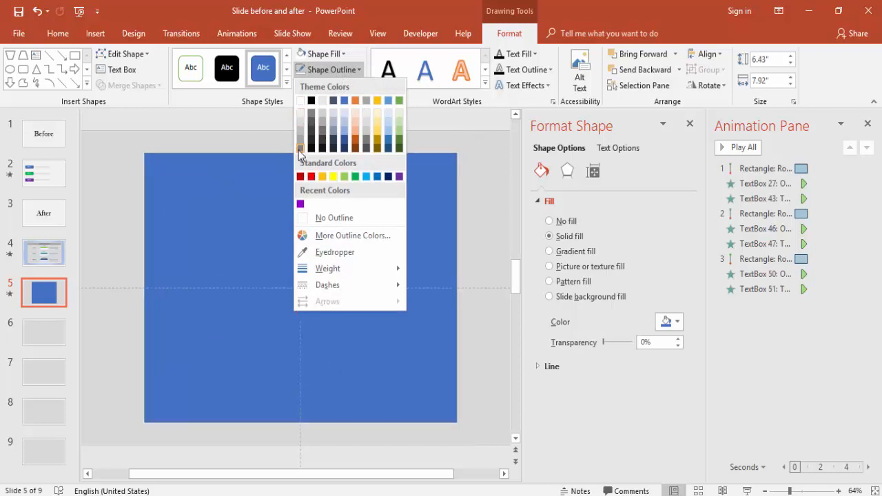
left_click(322, 54)
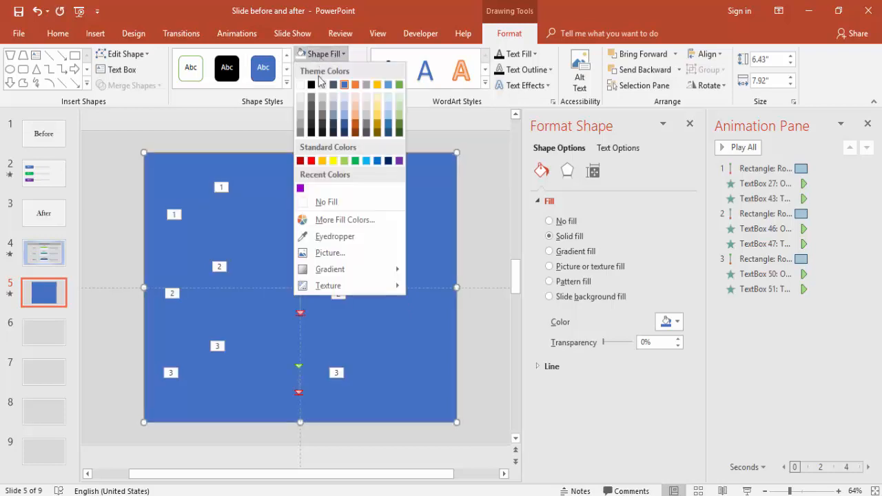
left_click(326, 201)
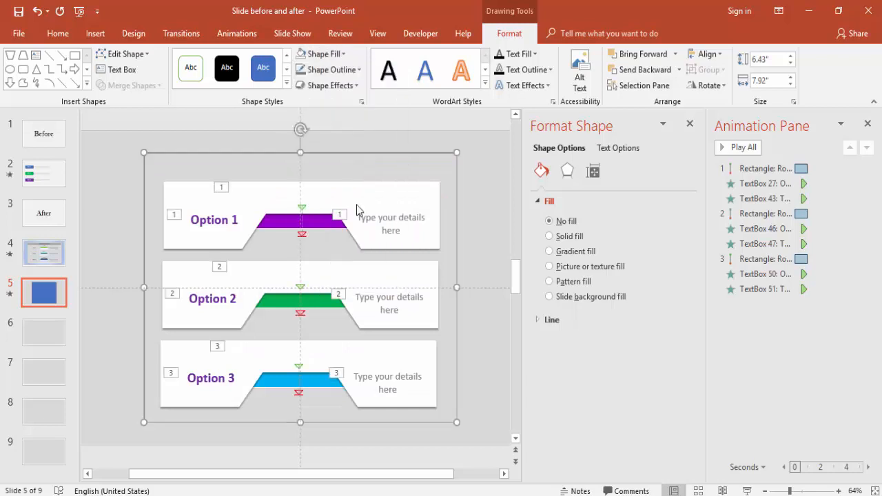
left_click(95, 33)
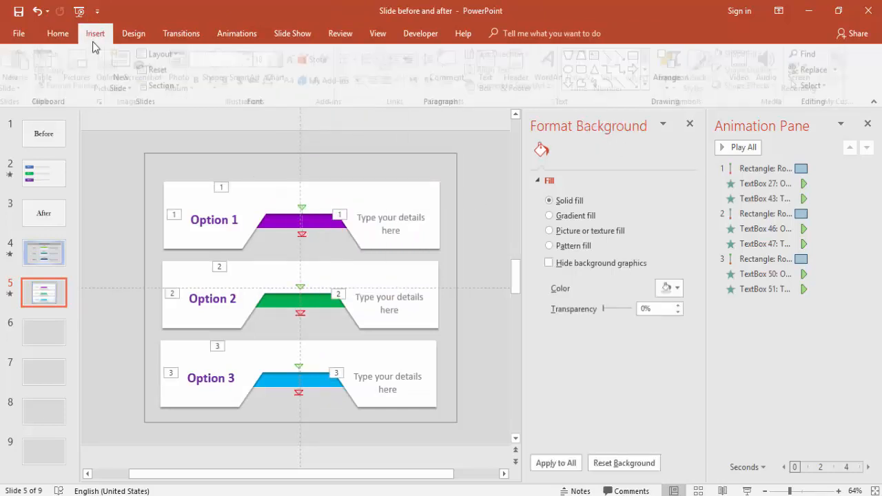
left_click(220, 69)
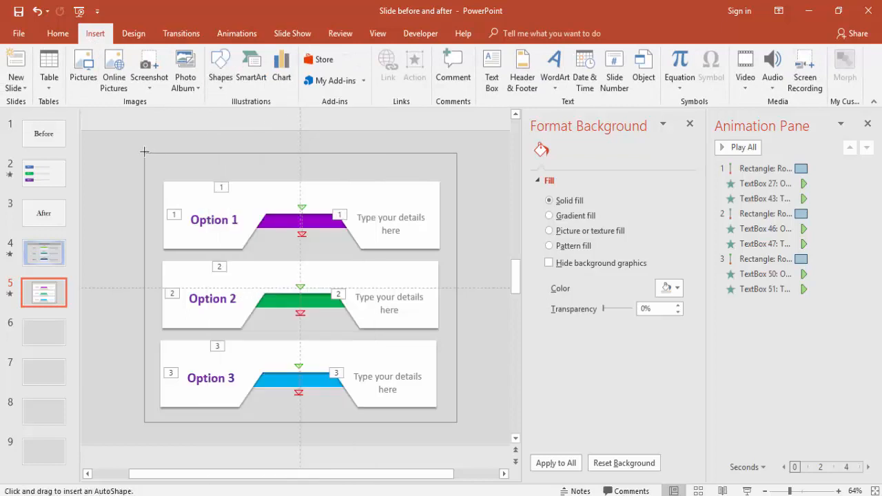
Draw a bar across the frame's top edge and fill it dark blue.
left_click_drag(145, 150, 454, 186)
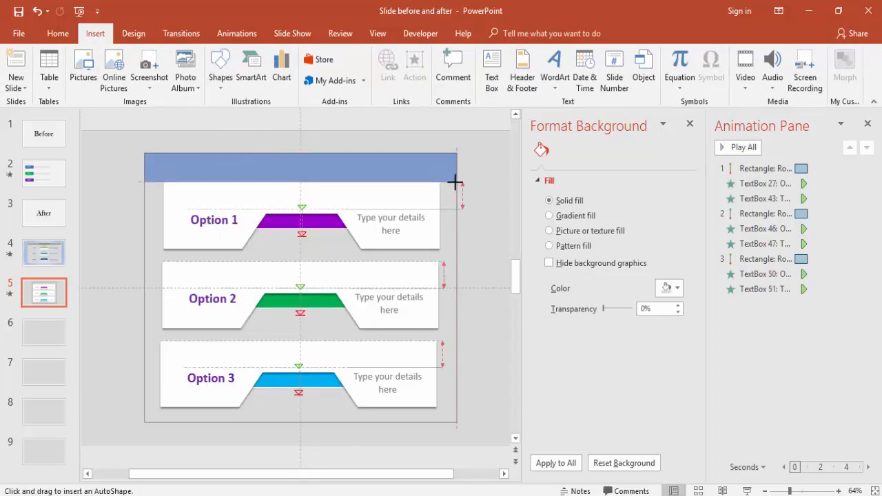
left_click(300, 168)
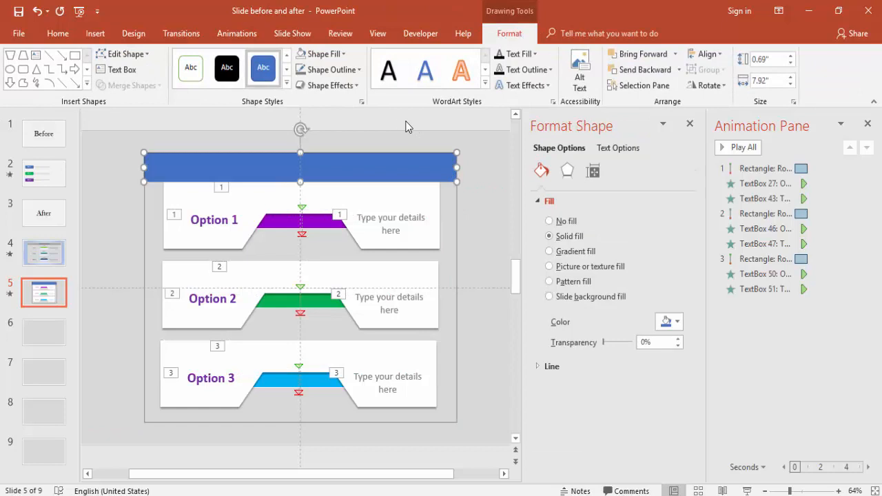
left_click(321, 53)
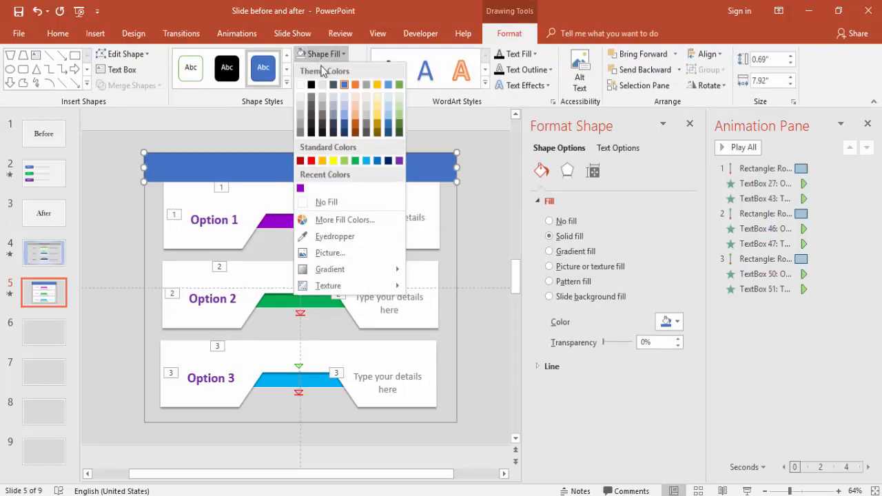
left_click(366, 161)
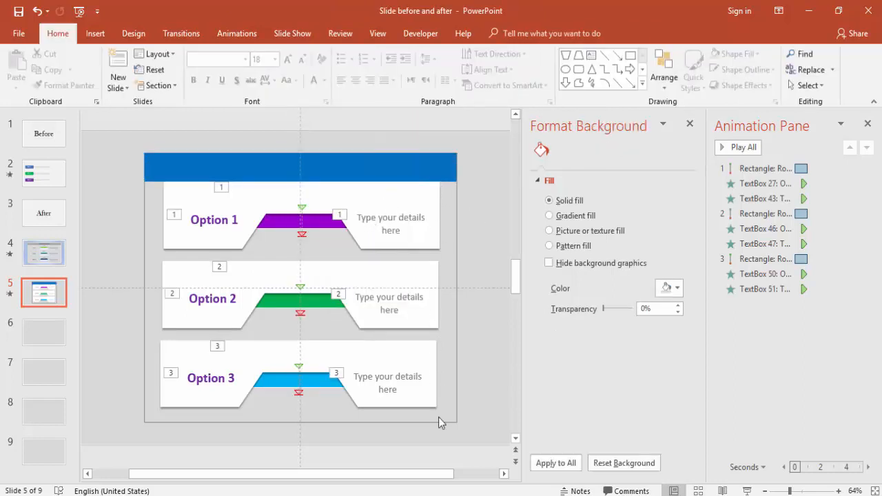
Add white strips along the frame's right side and bottom.
left_click(95, 33)
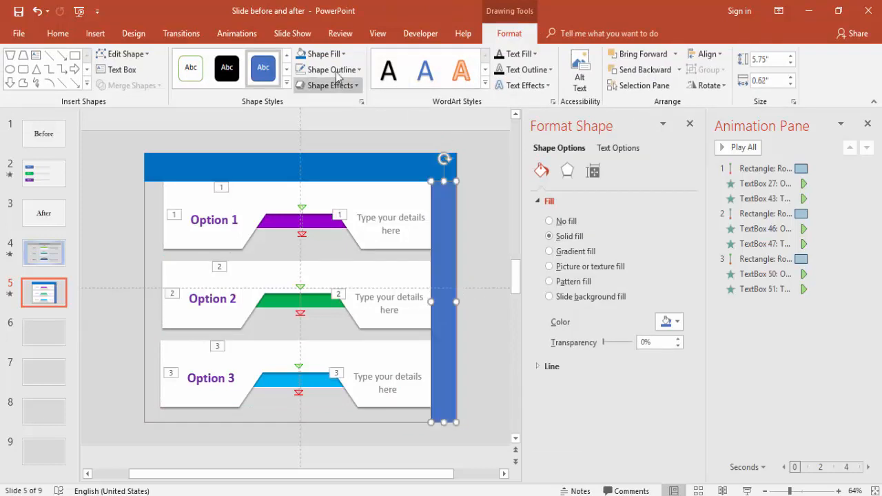
left_click(319, 54)
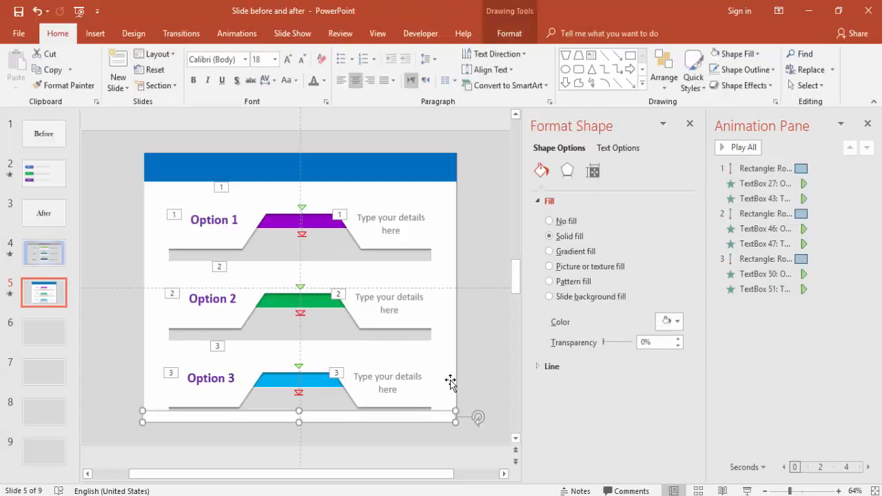
left_click(510, 33)
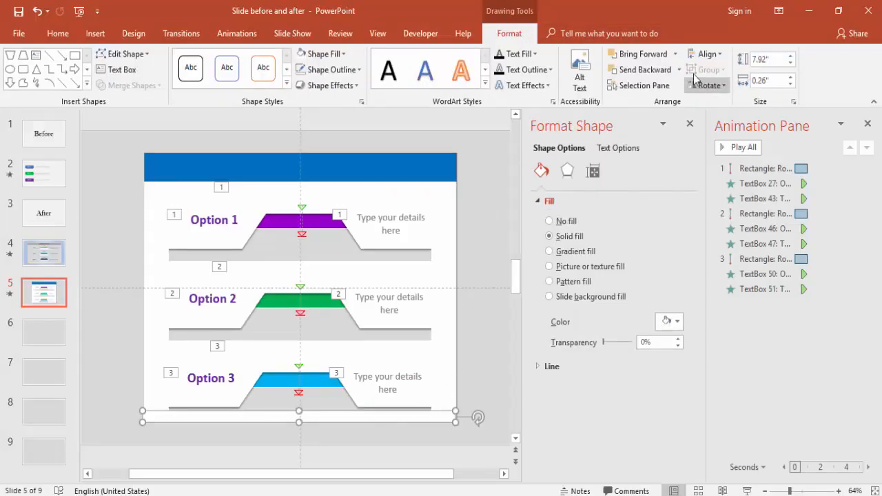